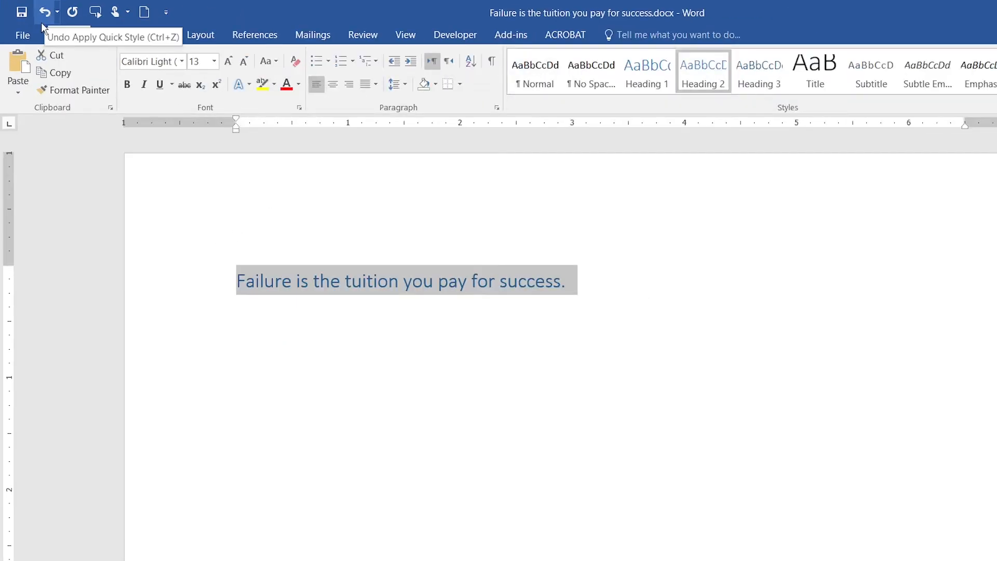
Undo Apply Quick Style so the sentence drops its Heading 2 styling
click(44, 12)
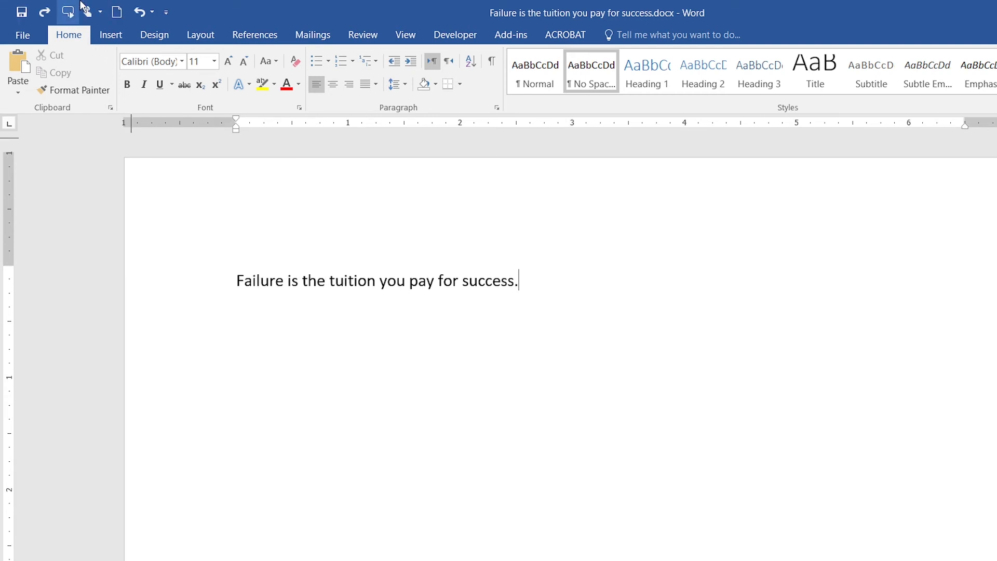
Move Undo to the end of the Quick Access Toolbar command list
click(261, 85)
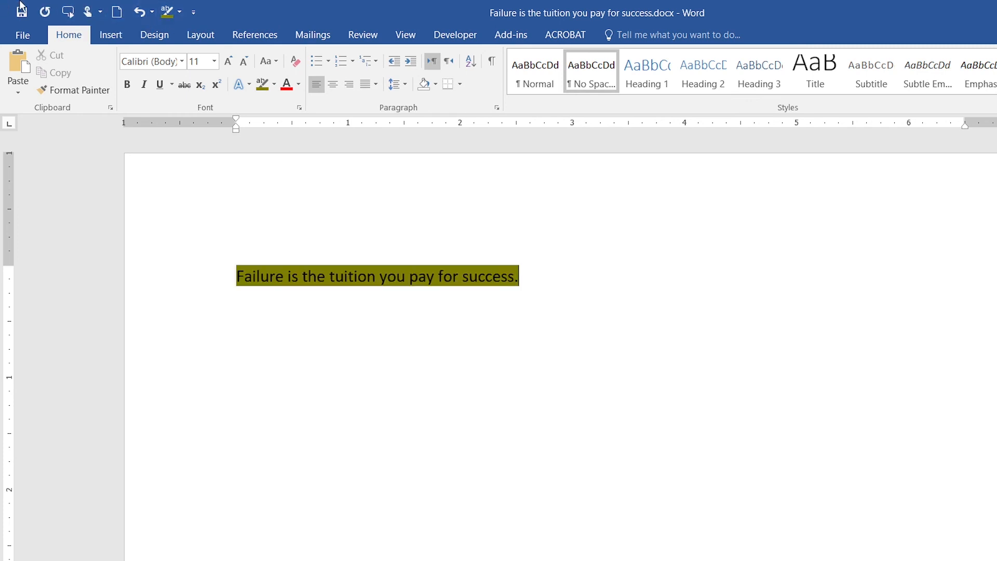